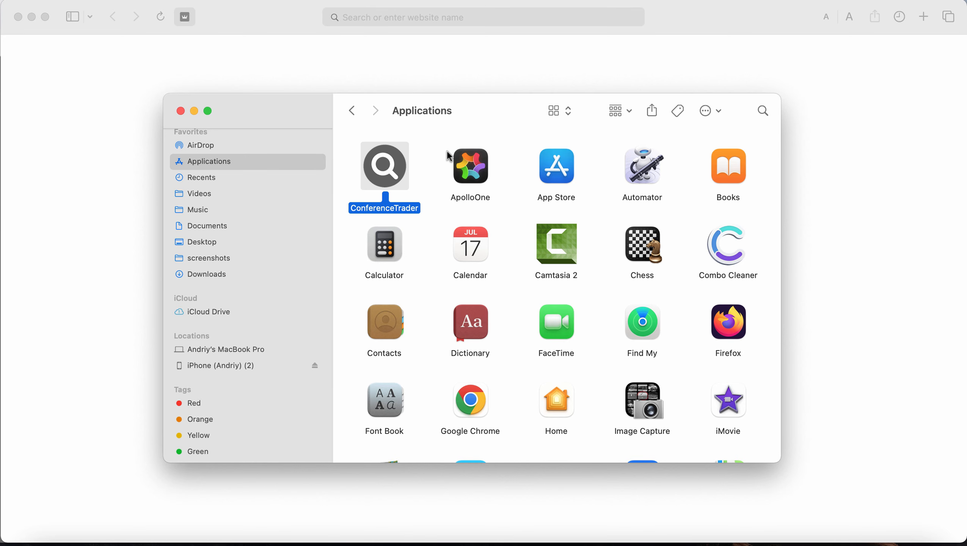
mouse_move(519, 223)
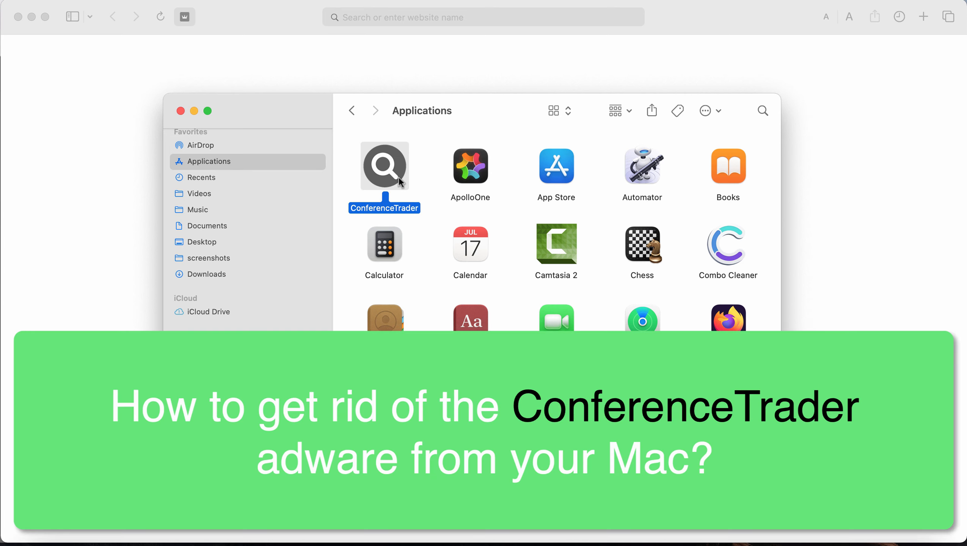
mouse_move(864, 544)
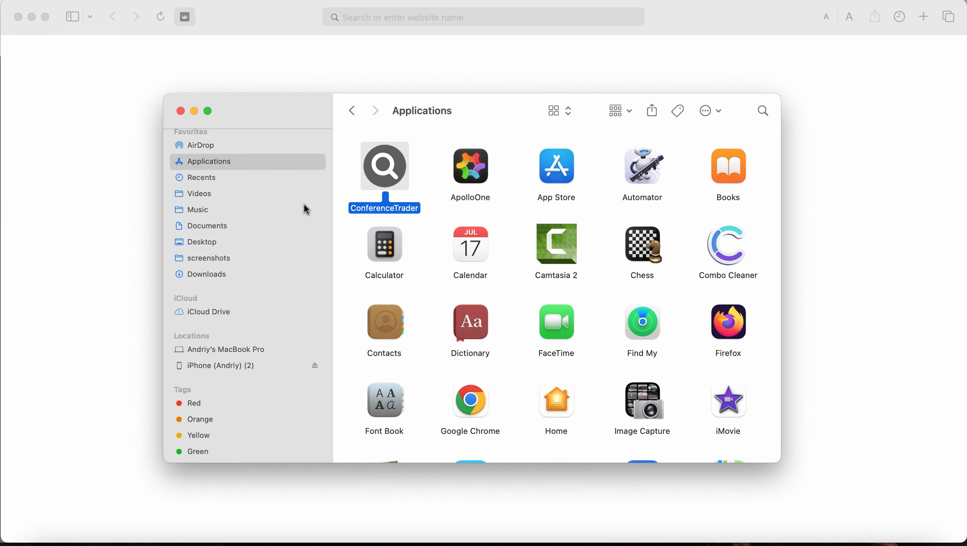
Locate the ConferenceTrader app in Applications and show its item actions, including Move to Trash
scroll("down", 3)
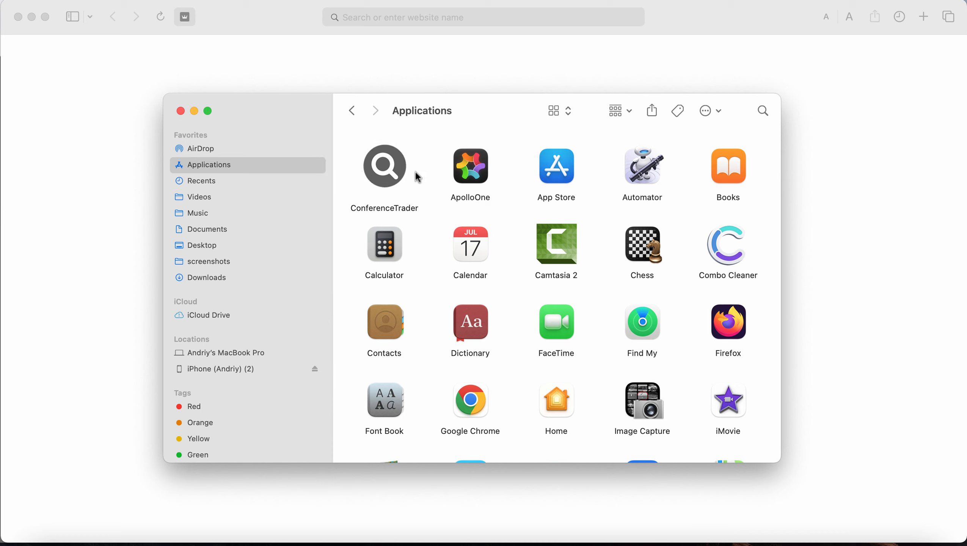
left_click(384, 166)
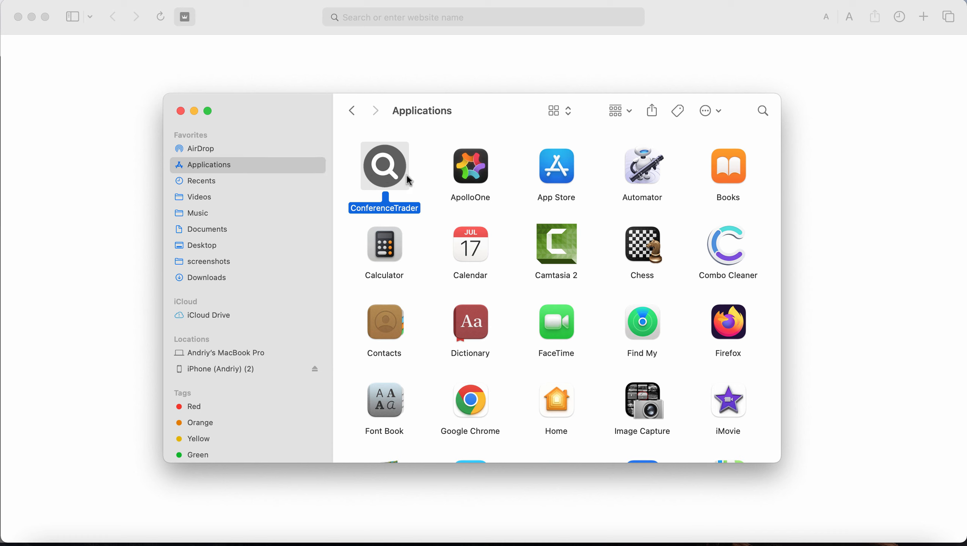
mouse_move(459, 105)
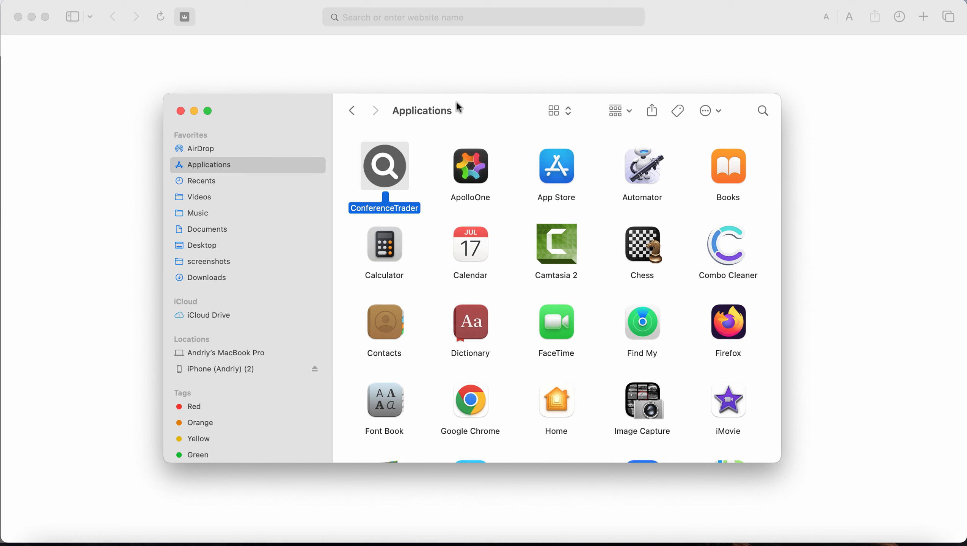
mouse_move(462, 125)
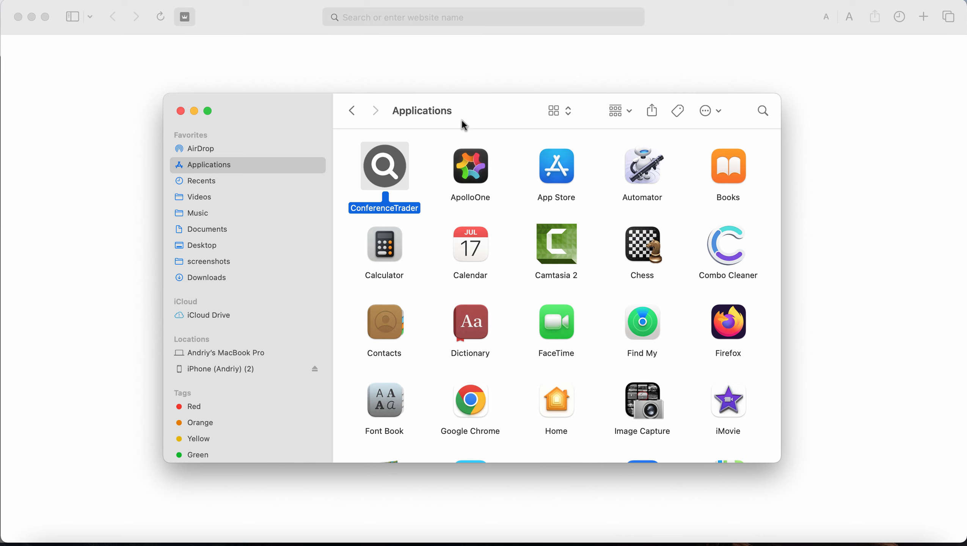
mouse_move(506, 120)
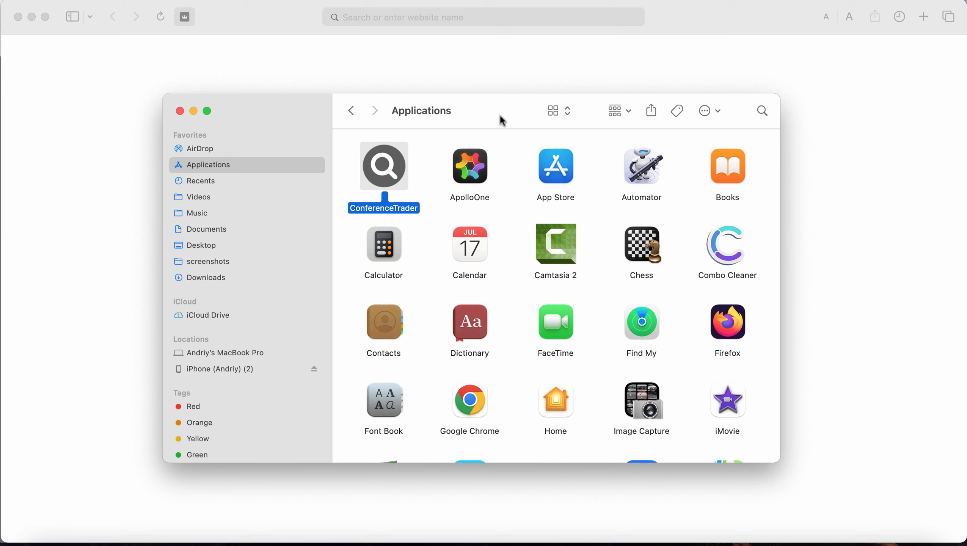
mouse_move(500, 109)
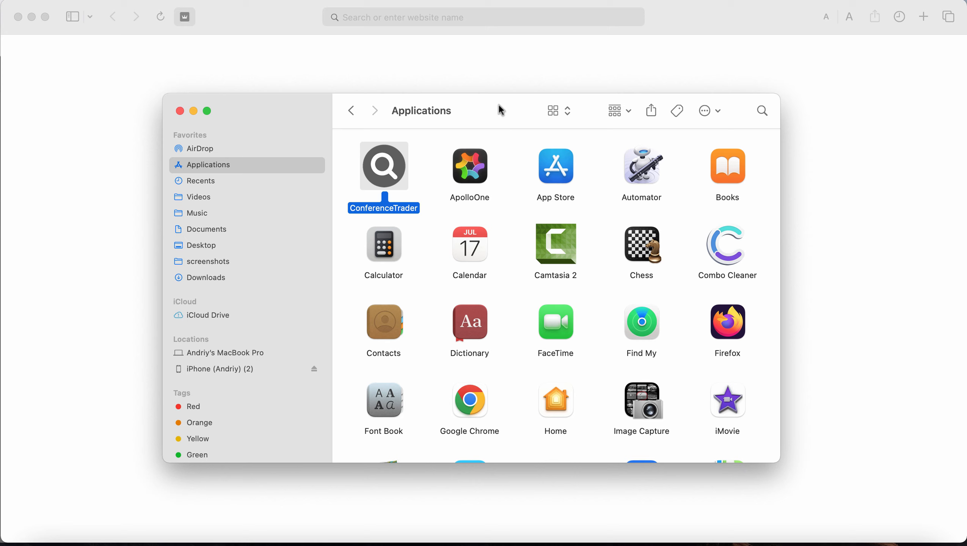
mouse_move(475, 137)
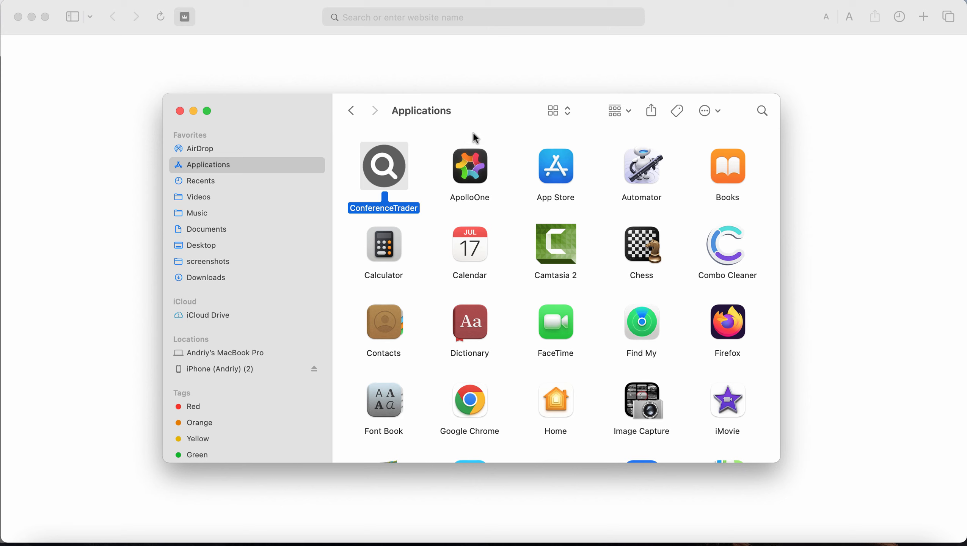
mouse_move(433, 125)
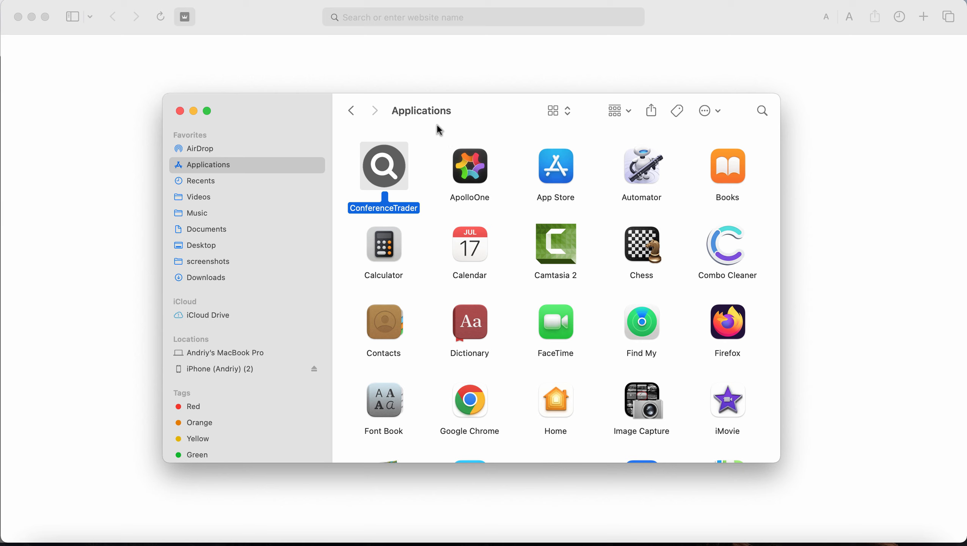
mouse_move(479, 125)
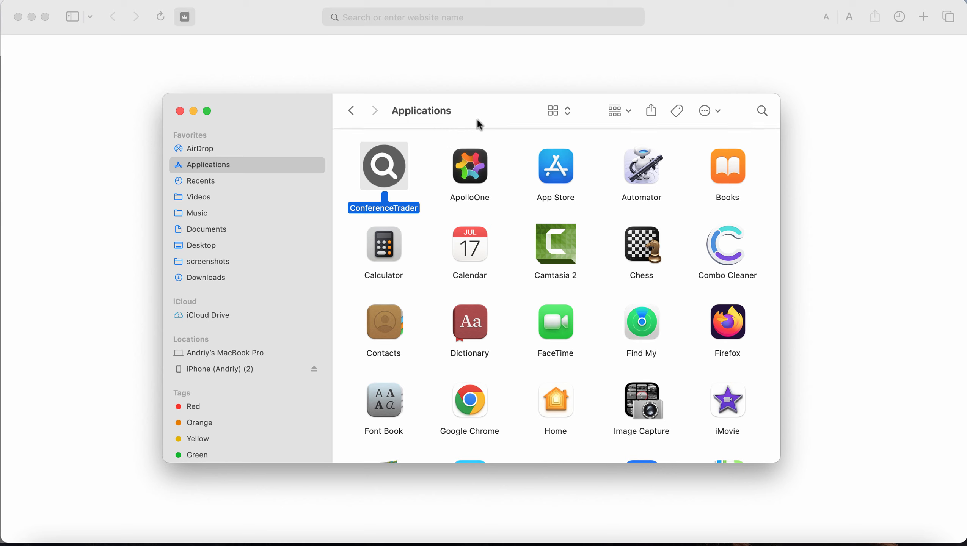
mouse_move(469, 121)
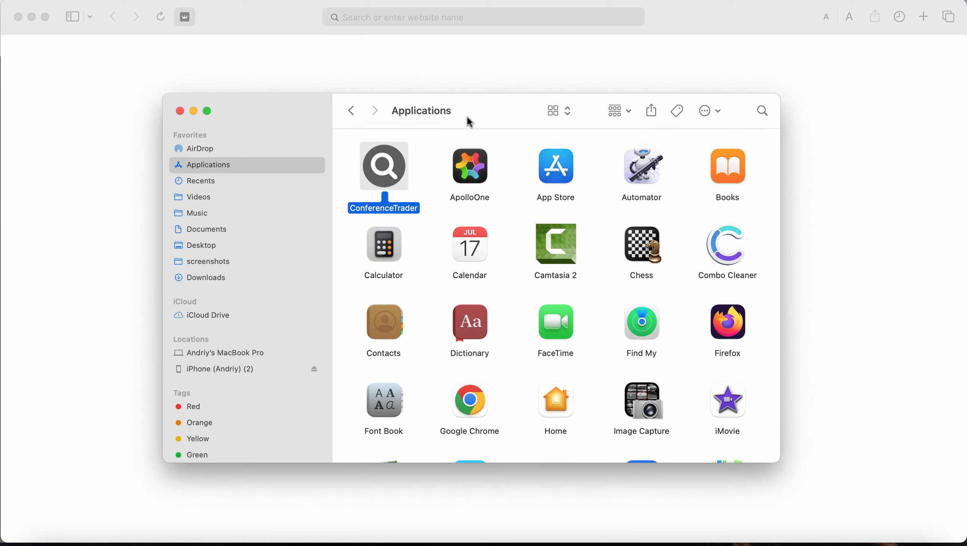
mouse_move(521, 114)
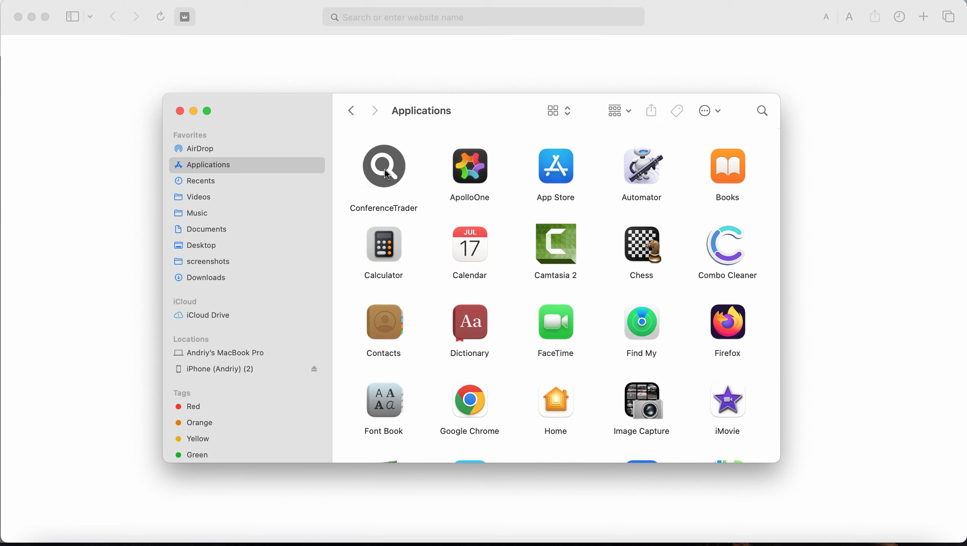
left_click(384, 166)
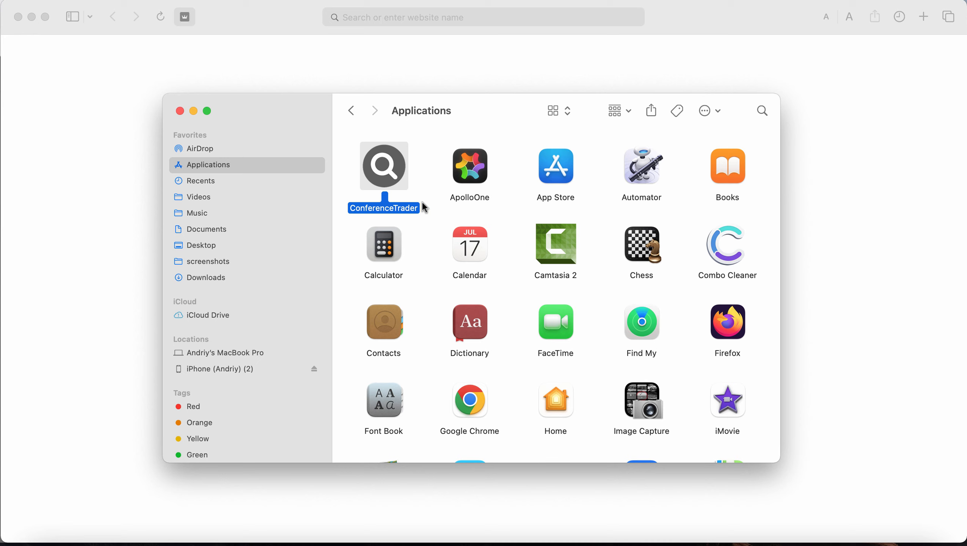
mouse_move(426, 201)
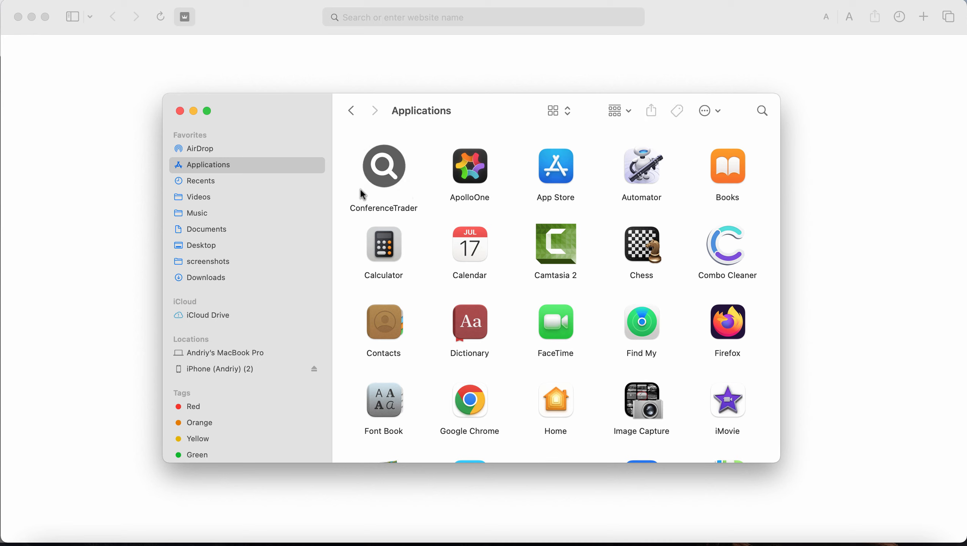
right_click(384, 166)
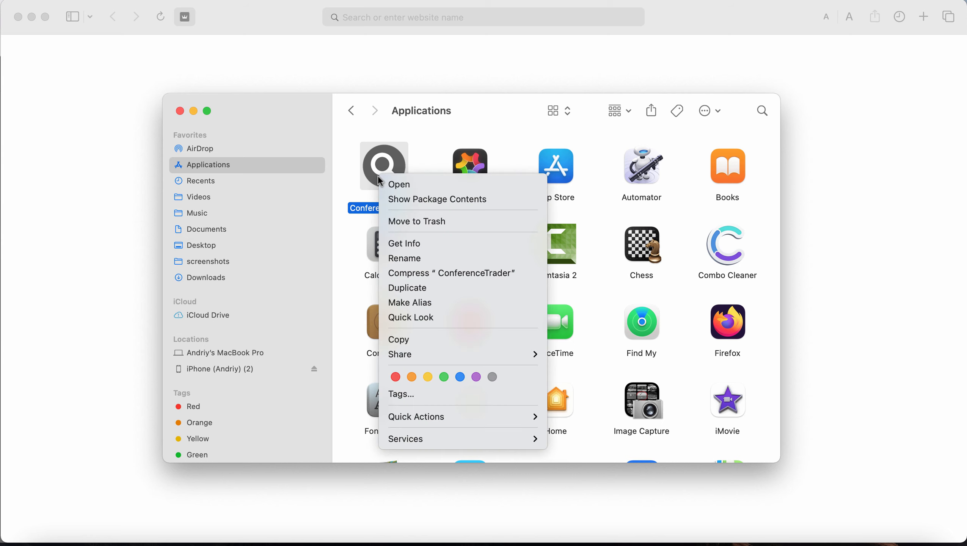
mouse_move(440, 222)
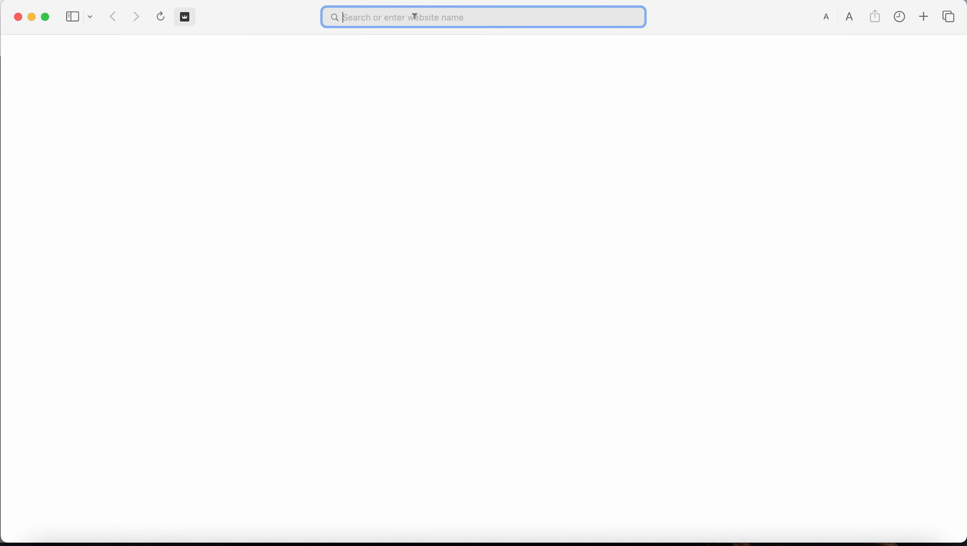
type("www.combocleaner.com")
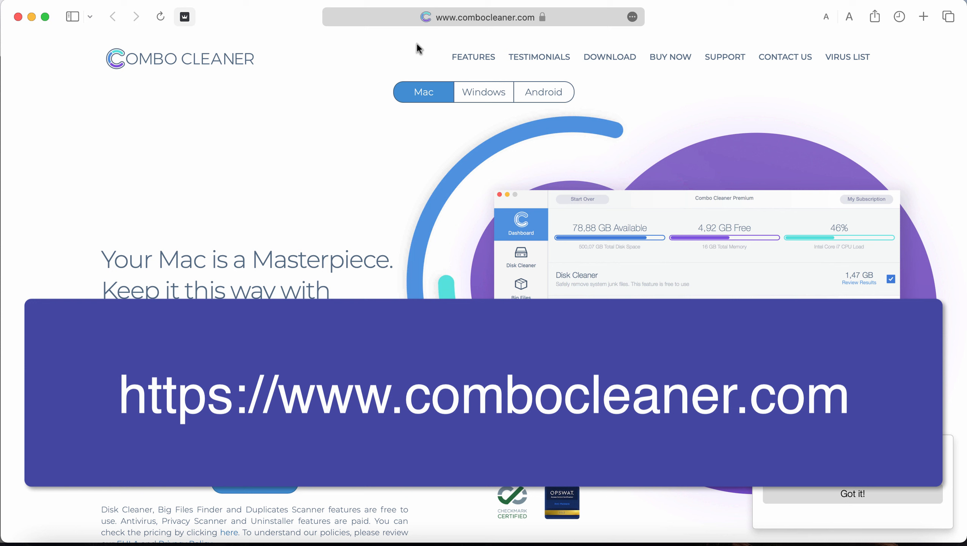
mouse_move(552, 44)
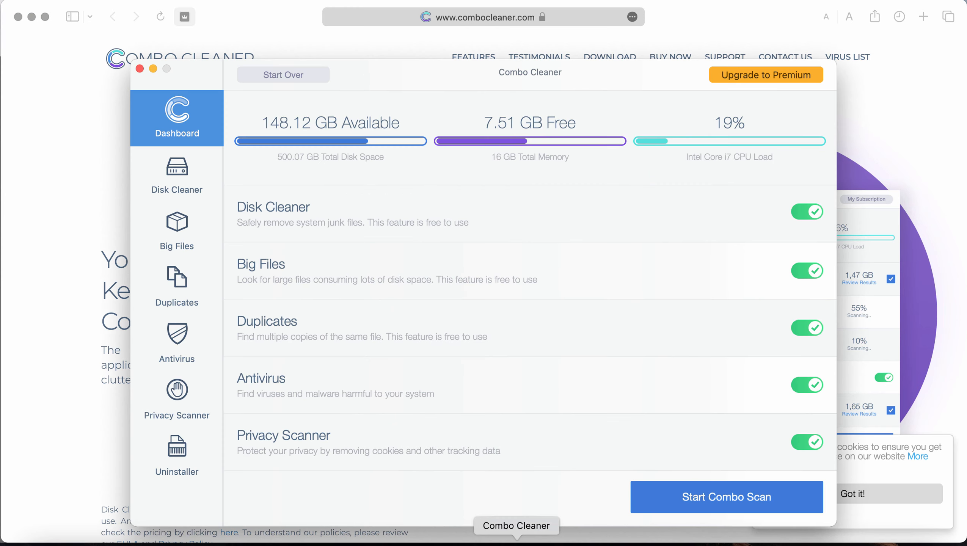
mouse_move(583, 151)
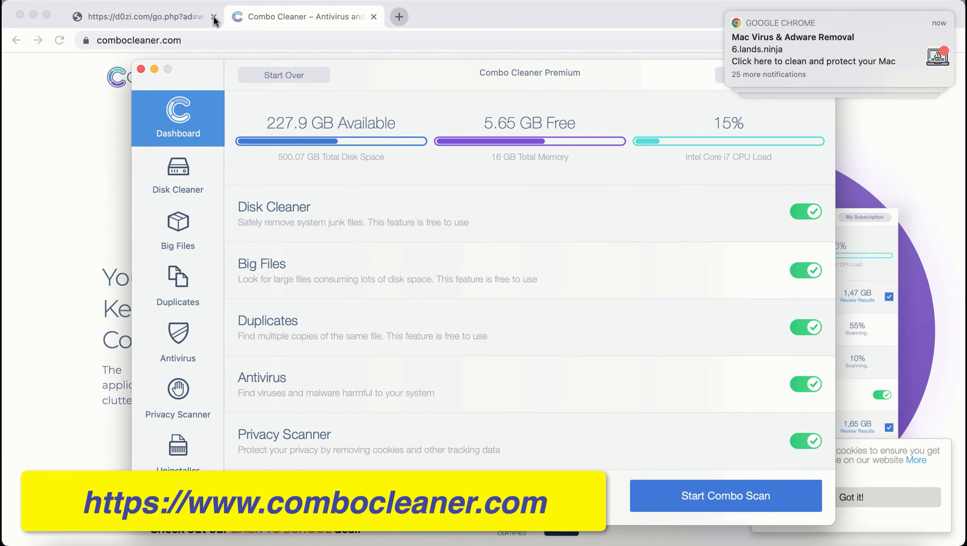
Close the suspicious redirect browser tab left behind the Combo Cleaner dashboard
left_click(214, 18)
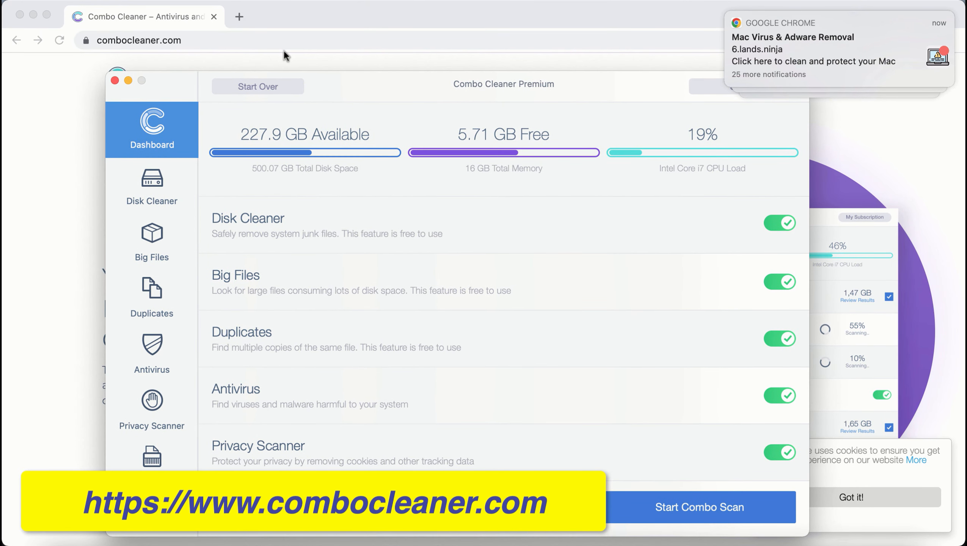
mouse_move(338, 24)
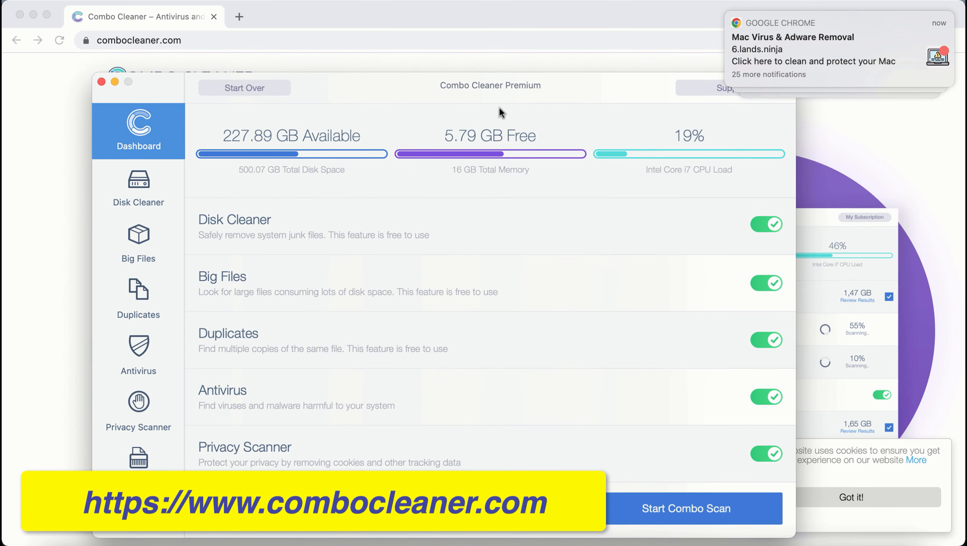
Start a full Combo Scan of the Mac from the dashboard
left_click(687, 508)
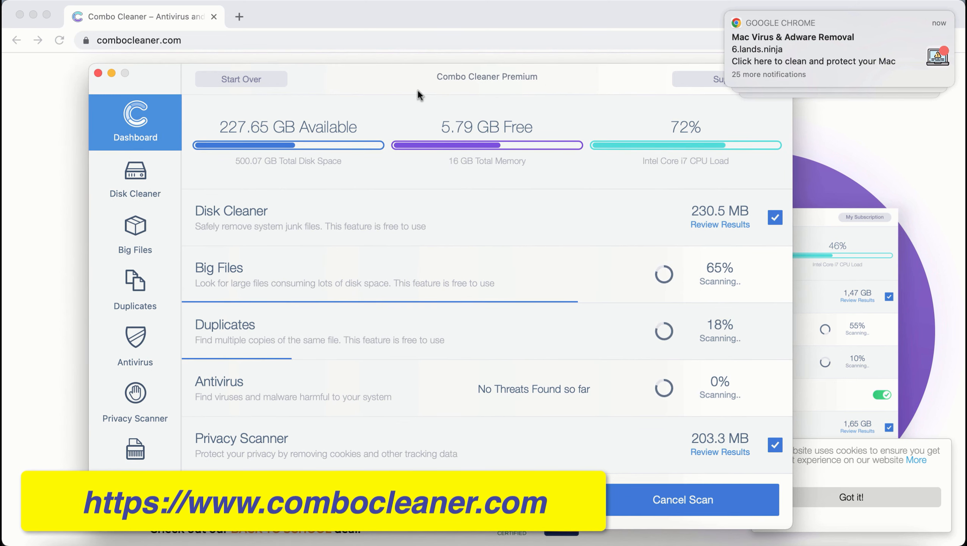
mouse_move(493, 103)
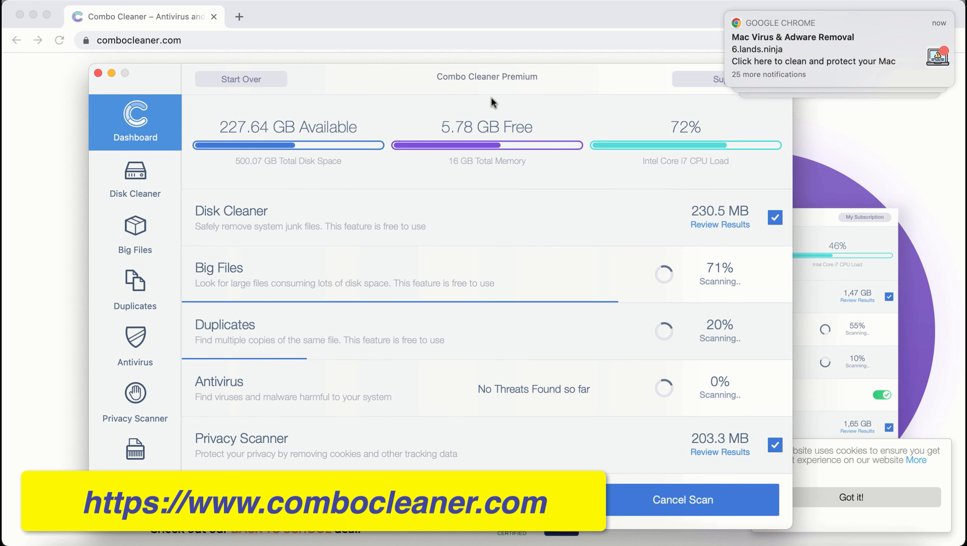
Review Disk Cleaner and Duplicates progress while scanning, then return to the Dashboard summary
left_click(135, 179)
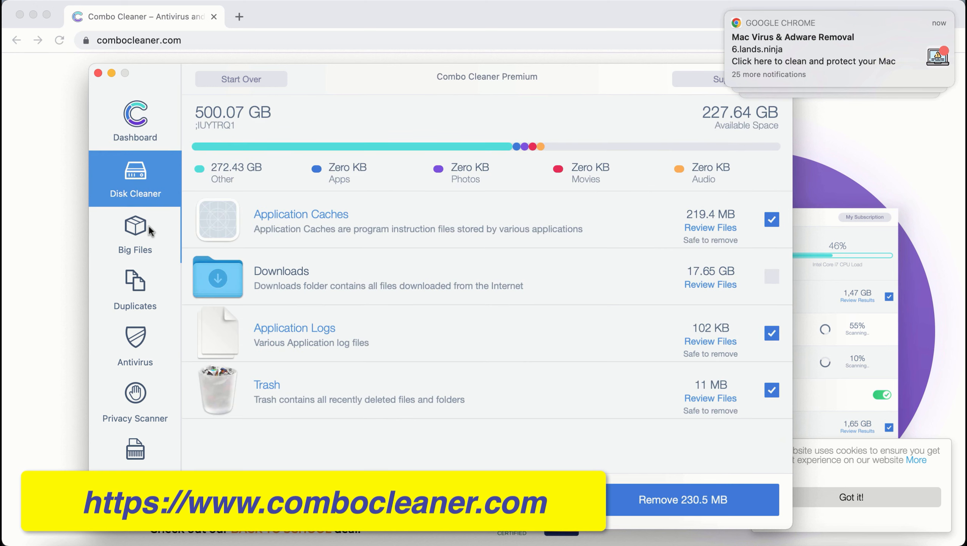
left_click(135, 291)
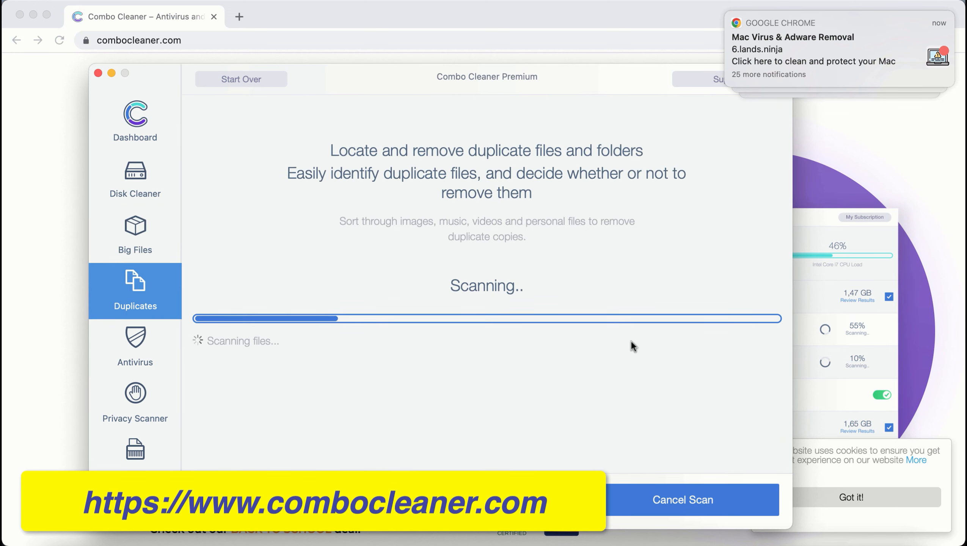
mouse_move(141, 177)
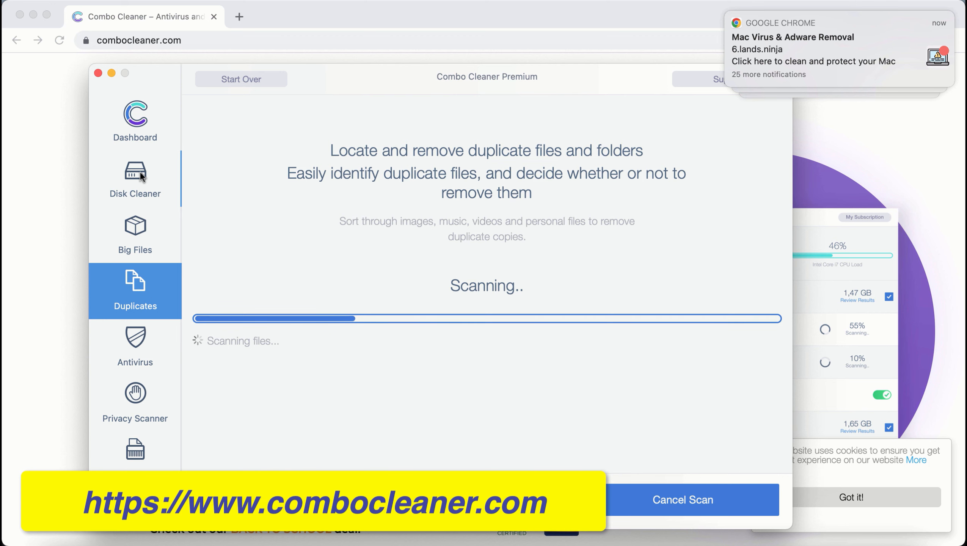
mouse_move(138, 211)
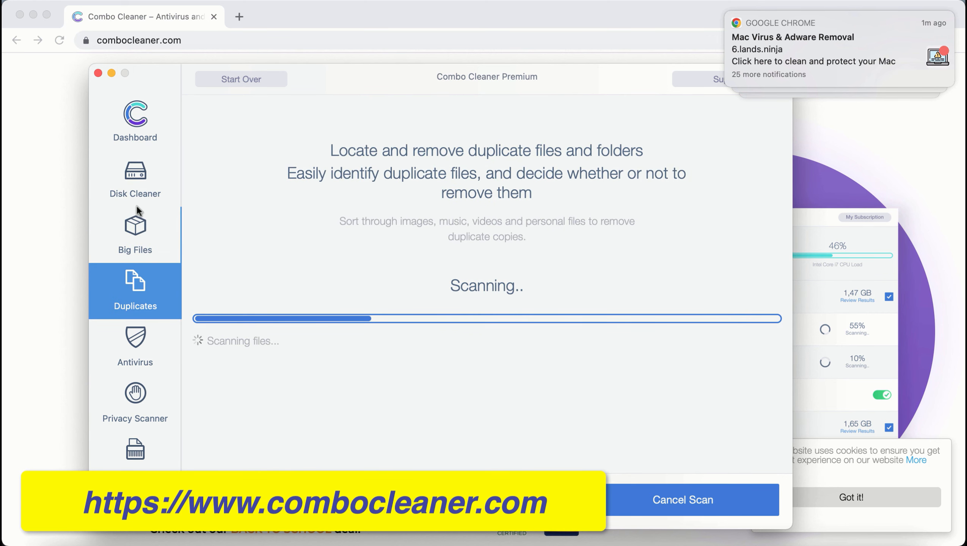
left_click(135, 179)
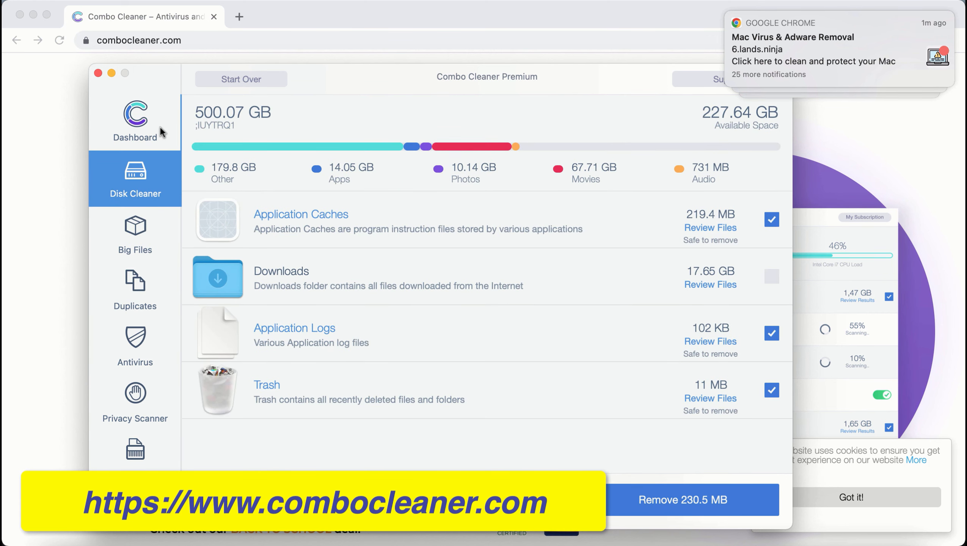
left_click(135, 290)
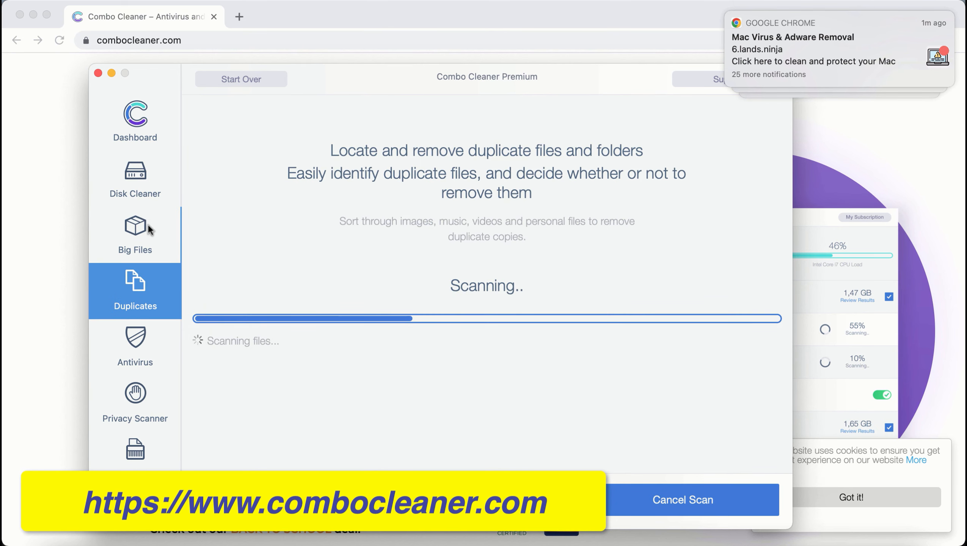
left_click(135, 120)
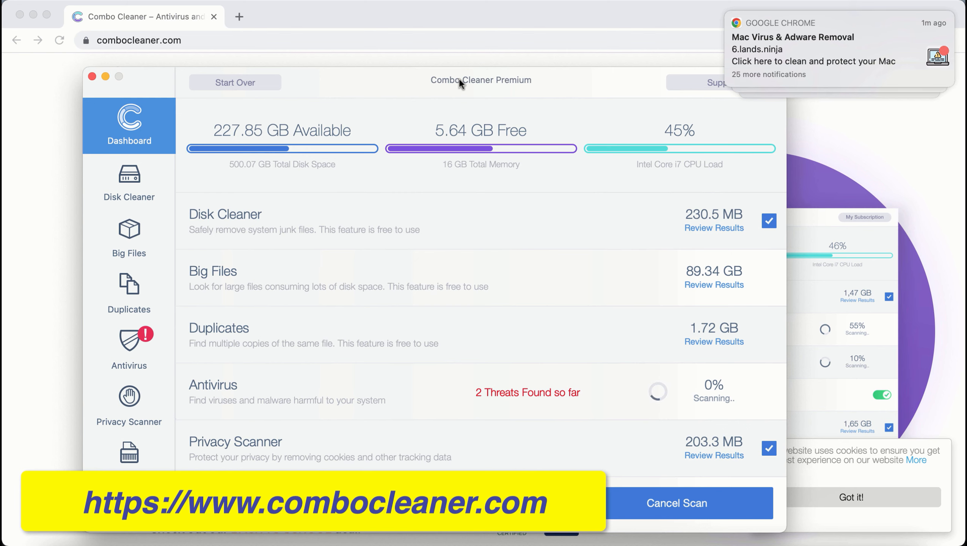
View the Antivirus threat list showing infected Downloads files like Install-7.dmg and HotComplete.app
left_click(129, 351)
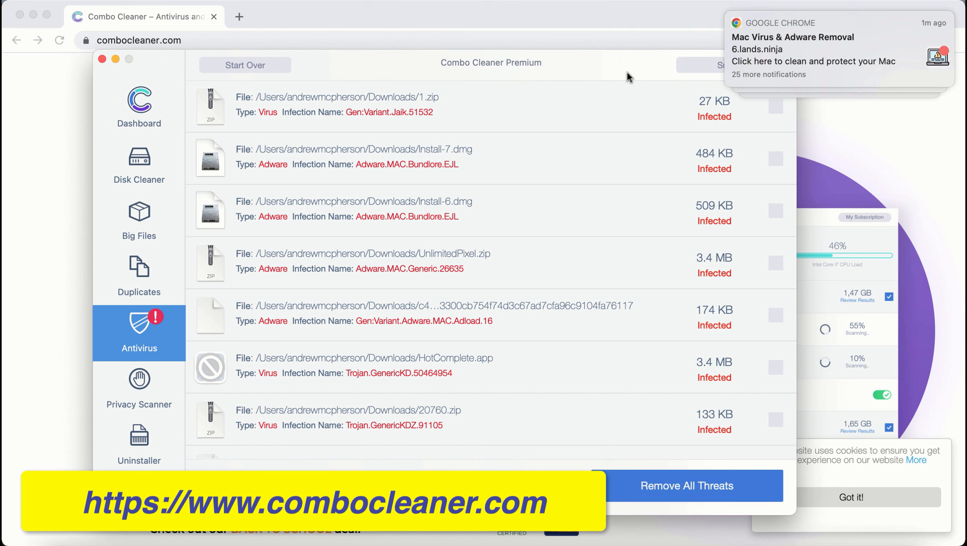
mouse_move(642, 93)
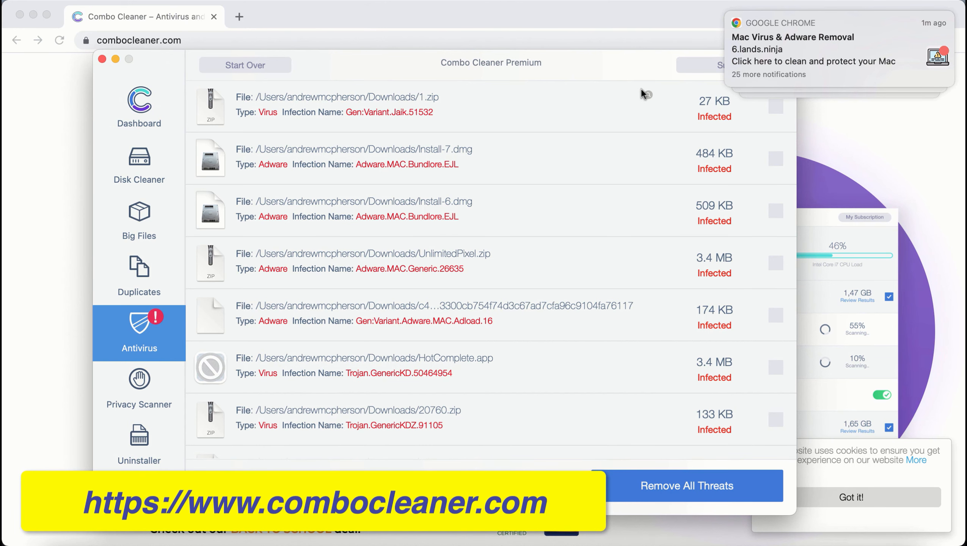